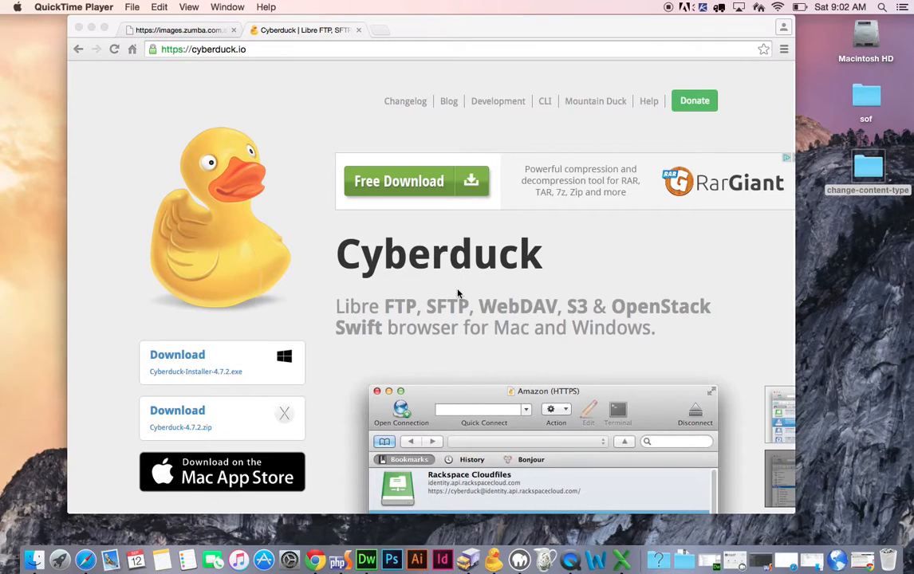
mouse_move(466, 262)
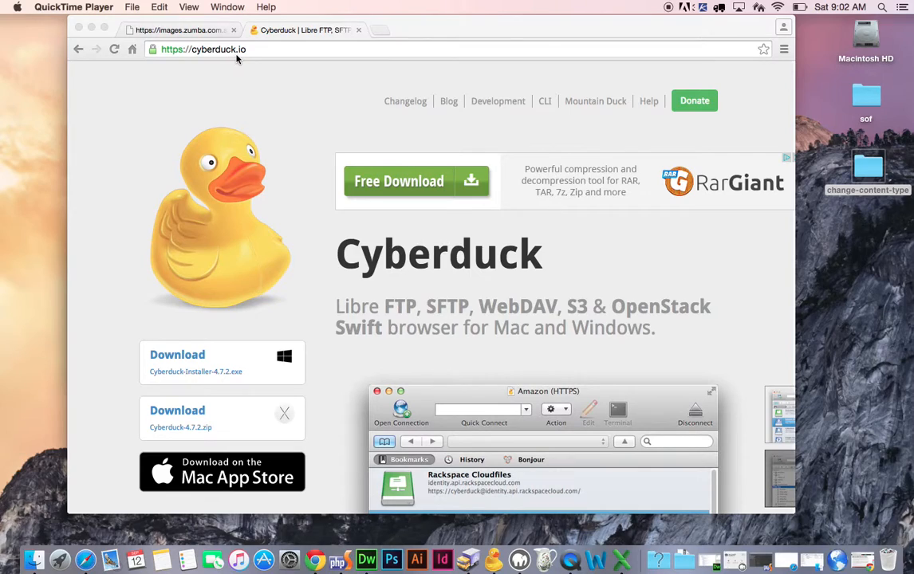
mouse_move(223, 178)
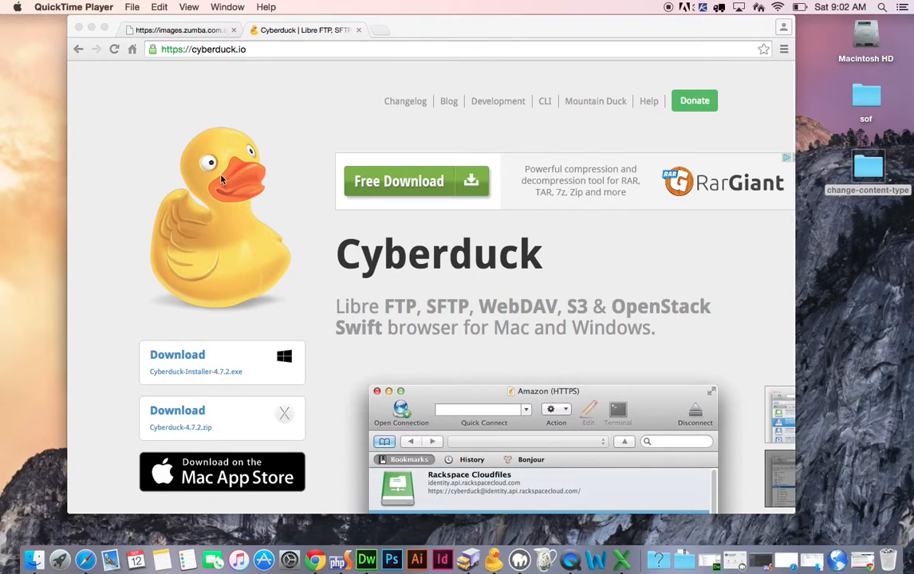
mouse_move(250, 365)
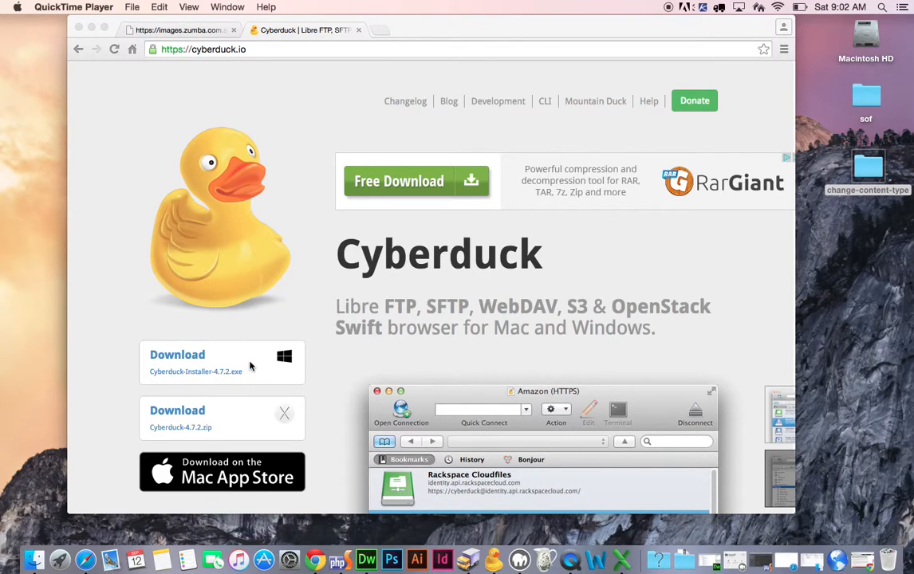
mouse_move(246, 417)
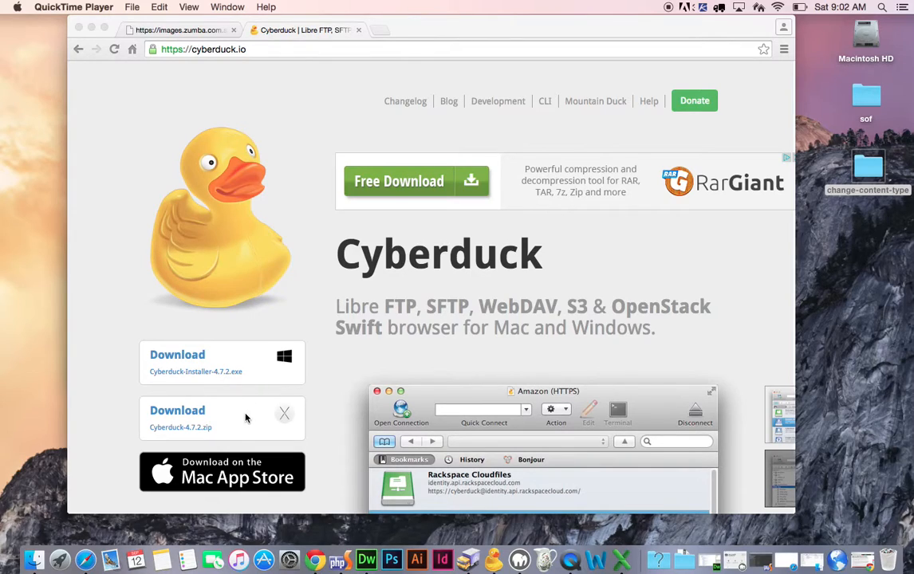
mouse_move(236, 417)
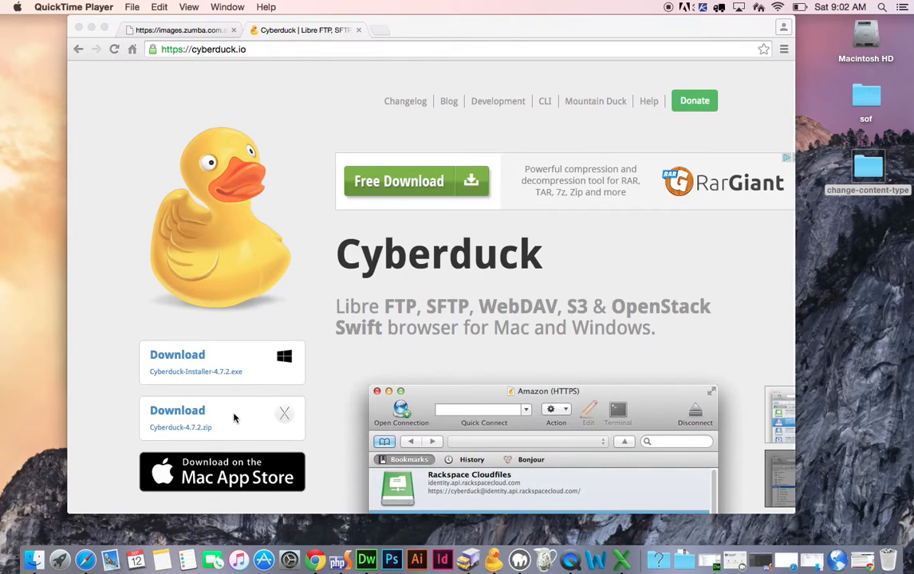
mouse_move(249, 417)
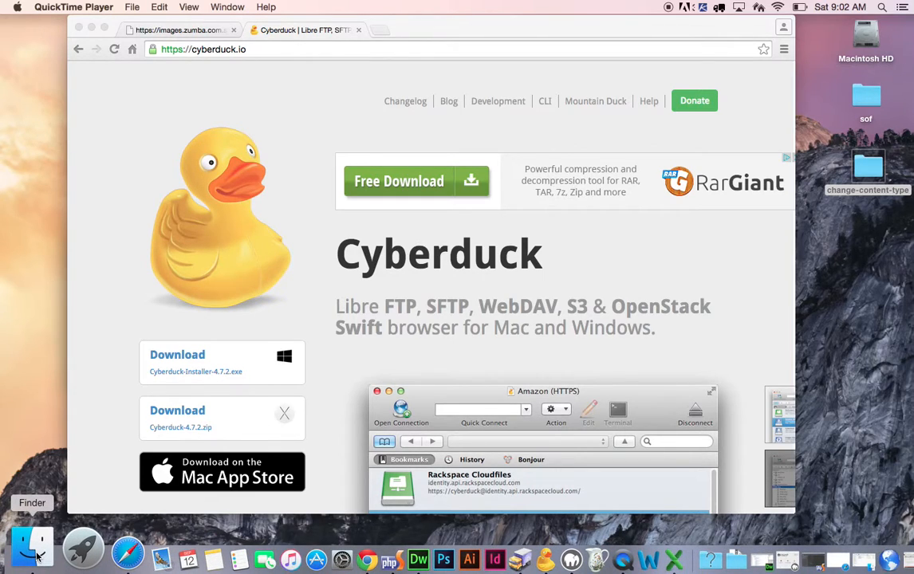
Step: Extract Cyberduck-4.7.2.zip in Downloads to get the Cyberduck app, then return to Chrome
left_click(31, 548)
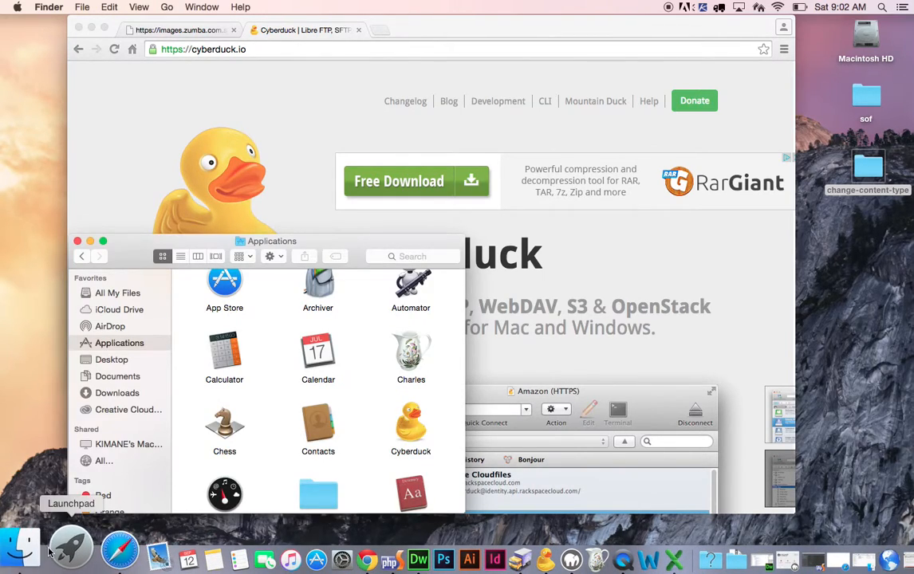
mouse_move(682, 549)
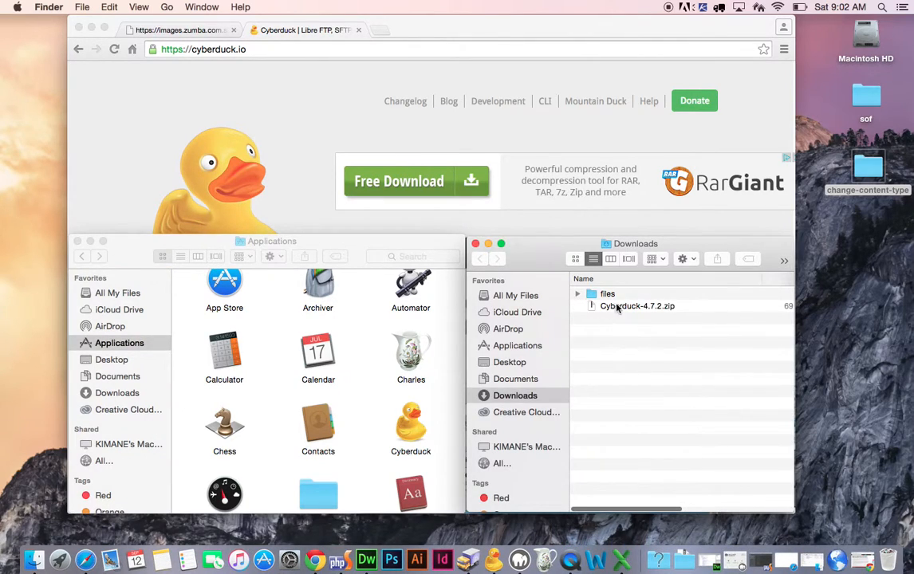
left_click(638, 306)
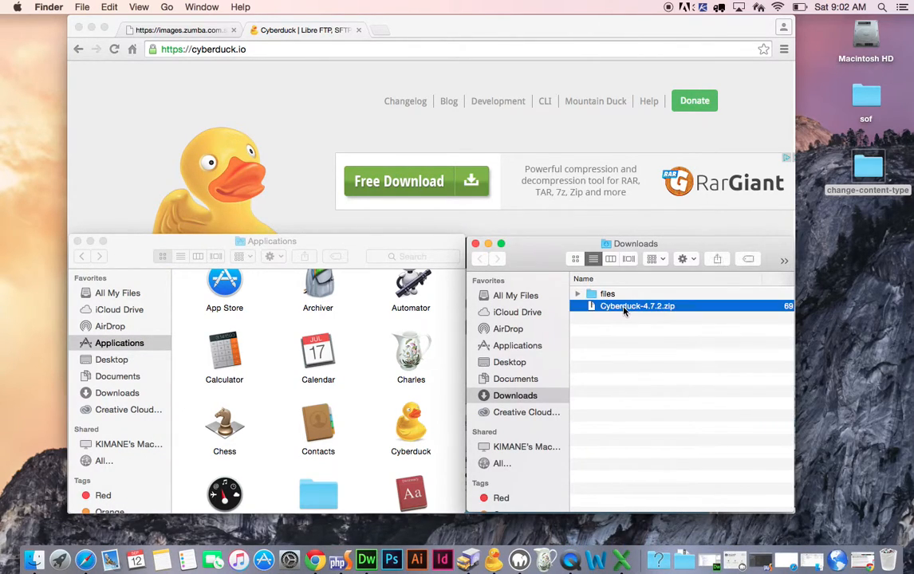
double_click(638, 306)
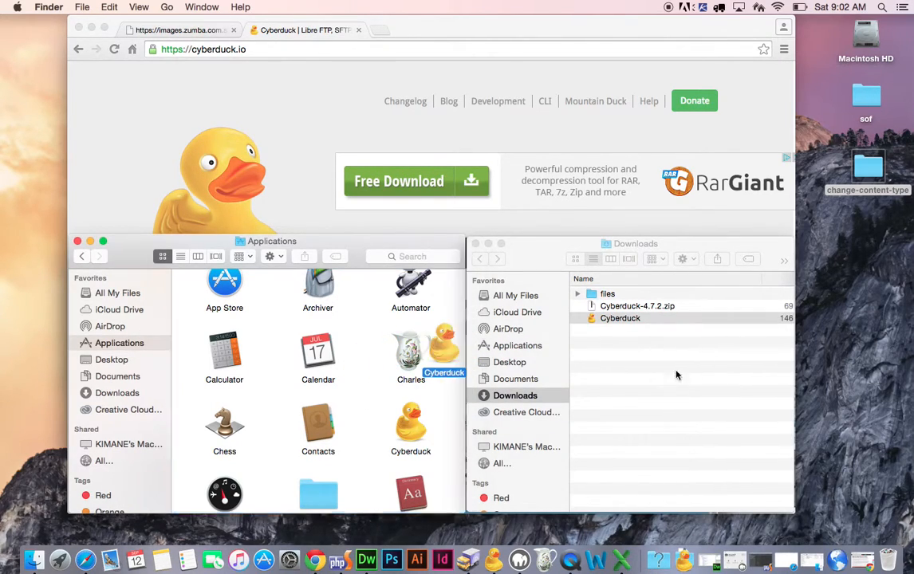
left_click(618, 319)
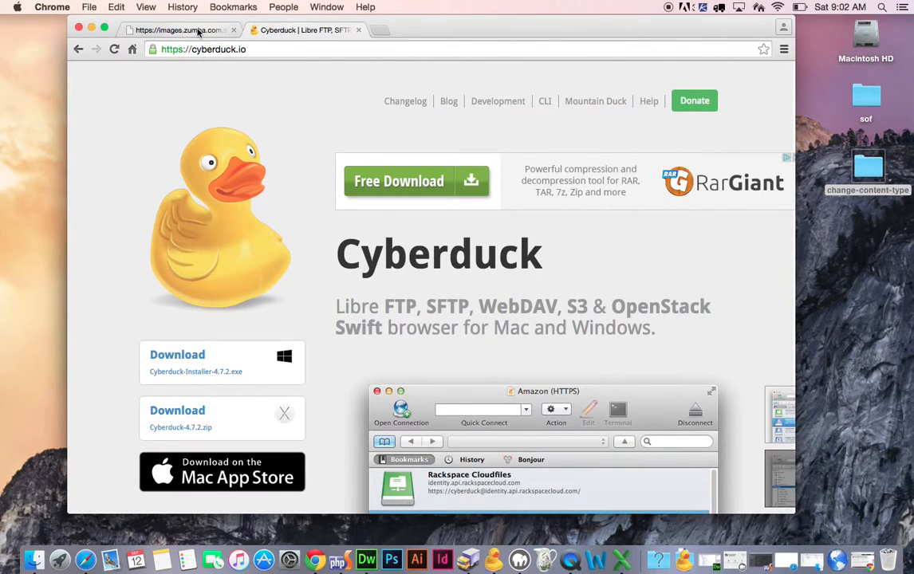
Step: Reload the S3-hosted test.pdf tab, which still renders the PDF inline
left_click(180, 31)
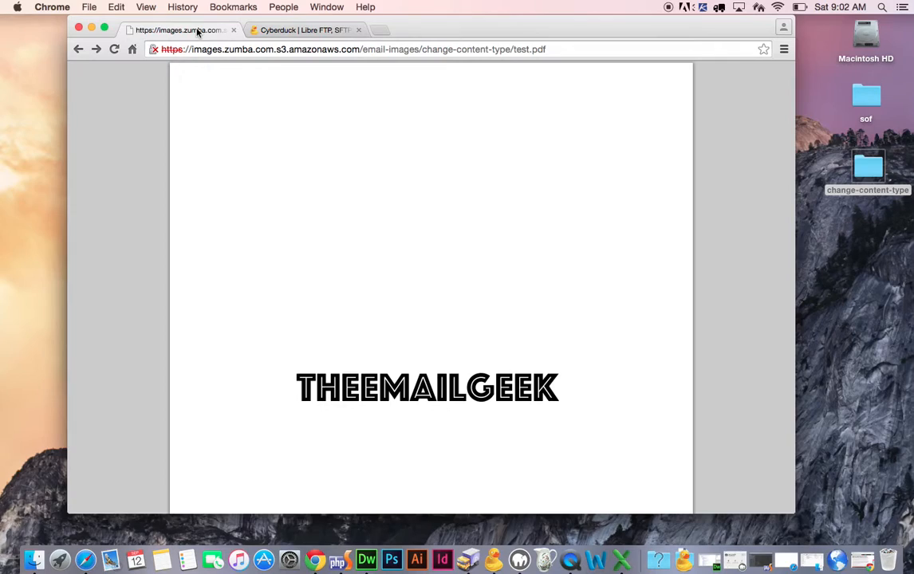
mouse_move(485, 149)
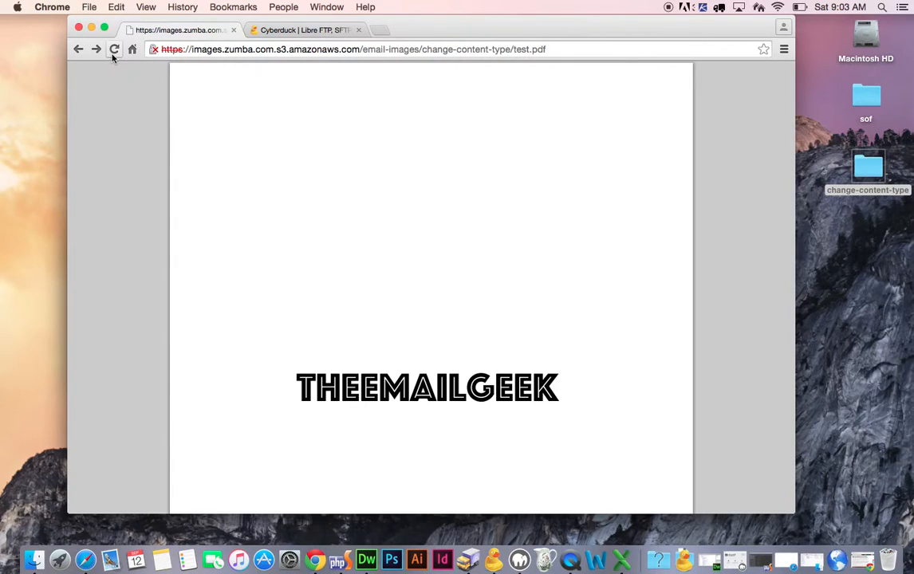
left_click(115, 48)
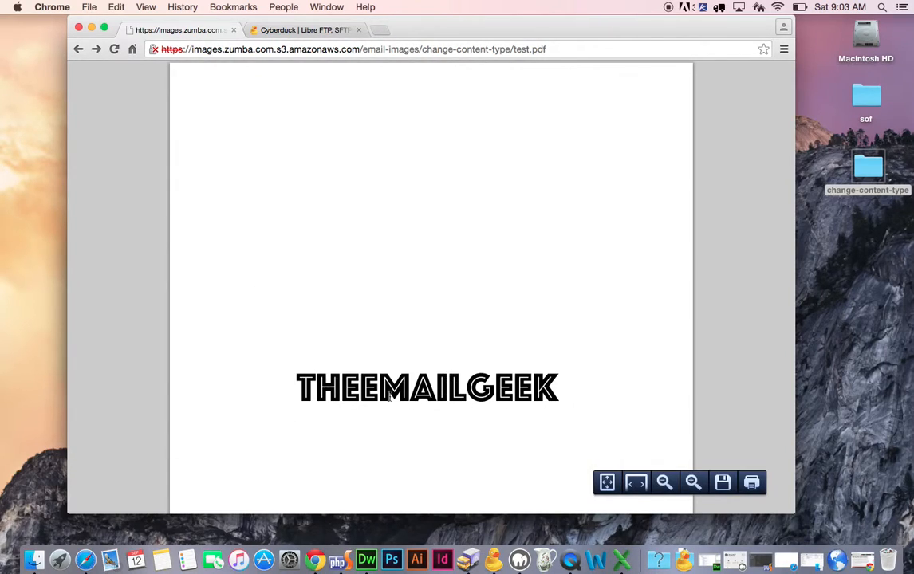
mouse_move(442, 558)
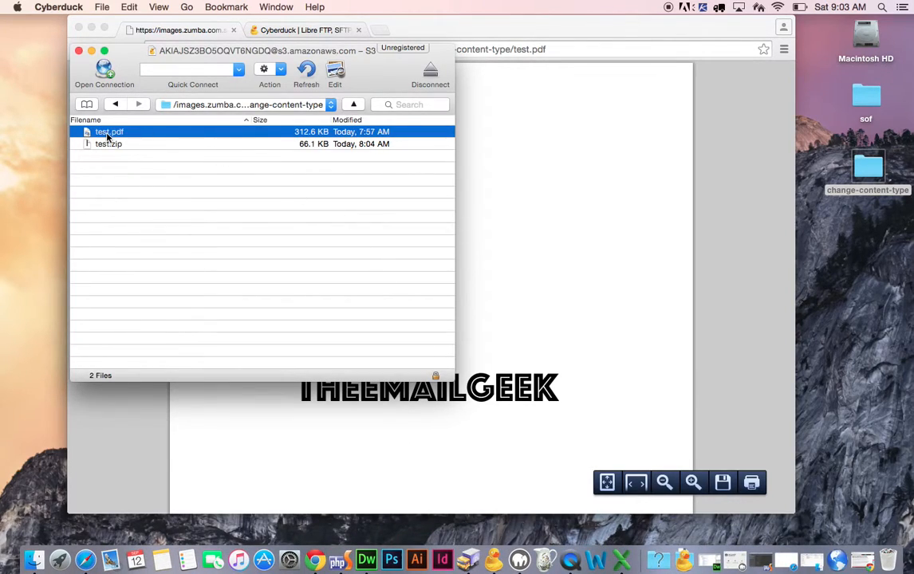
Step: Bring up the Info window for test.pdf from its context menu in the S3 bucket
right_click(109, 130)
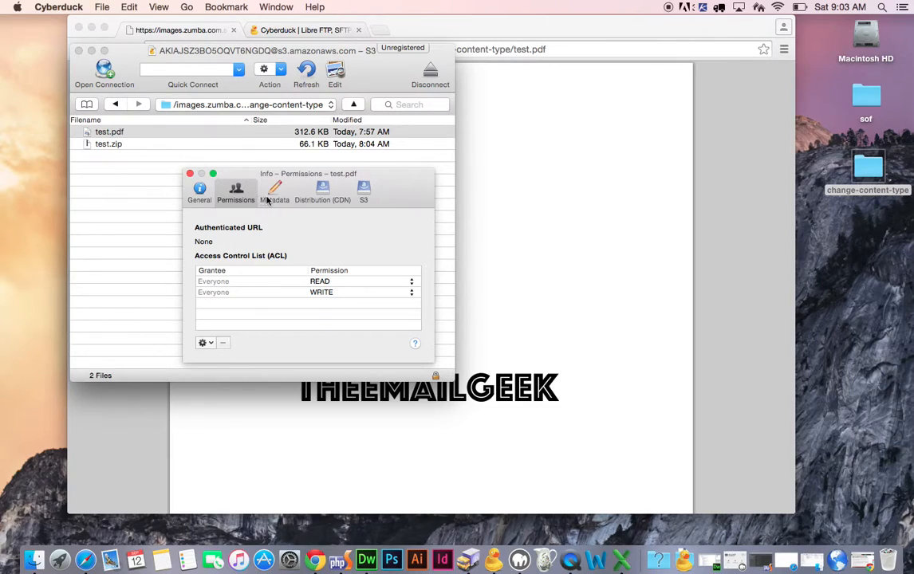
mouse_move(274, 191)
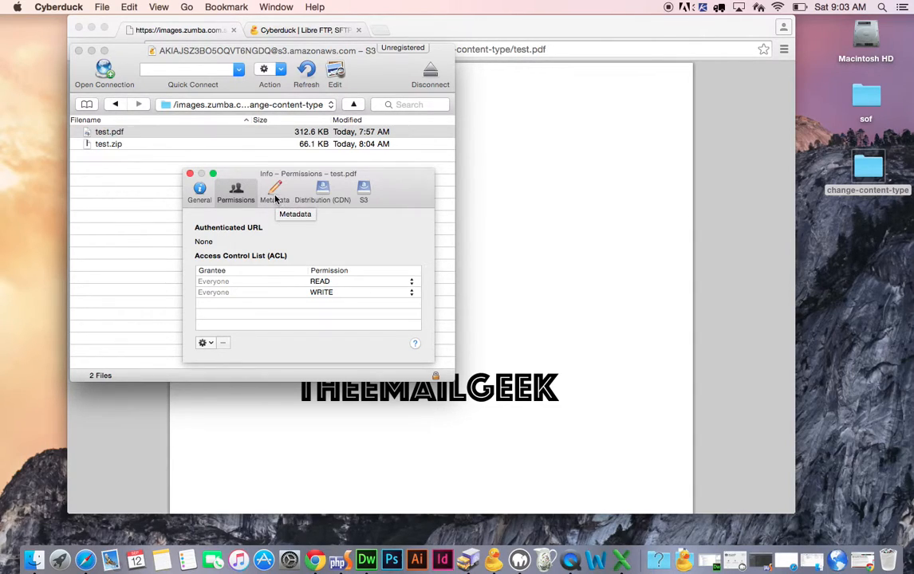
Step: Replace test.pdf's Content-Type metadata application/pdf with application/octet-stream
left_click(274, 188)
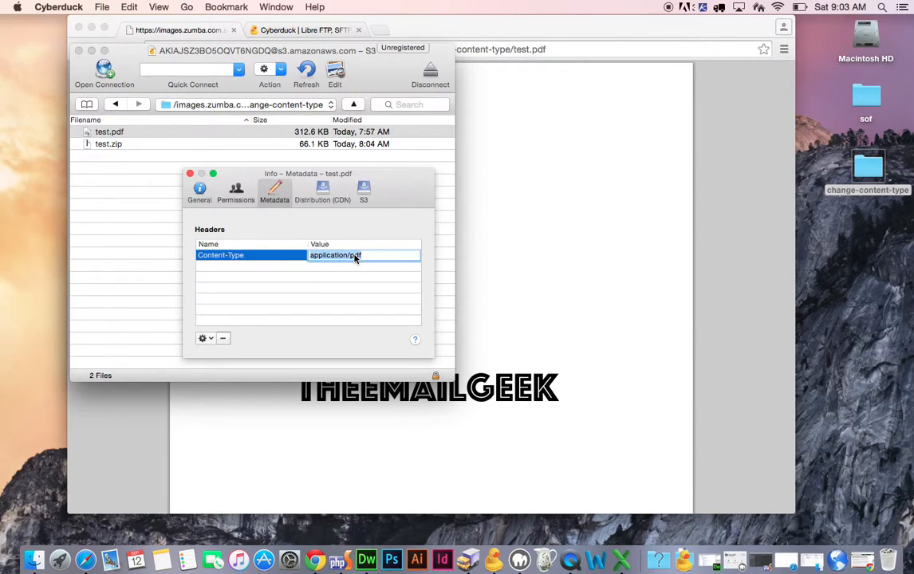
type("application/octet-stream")
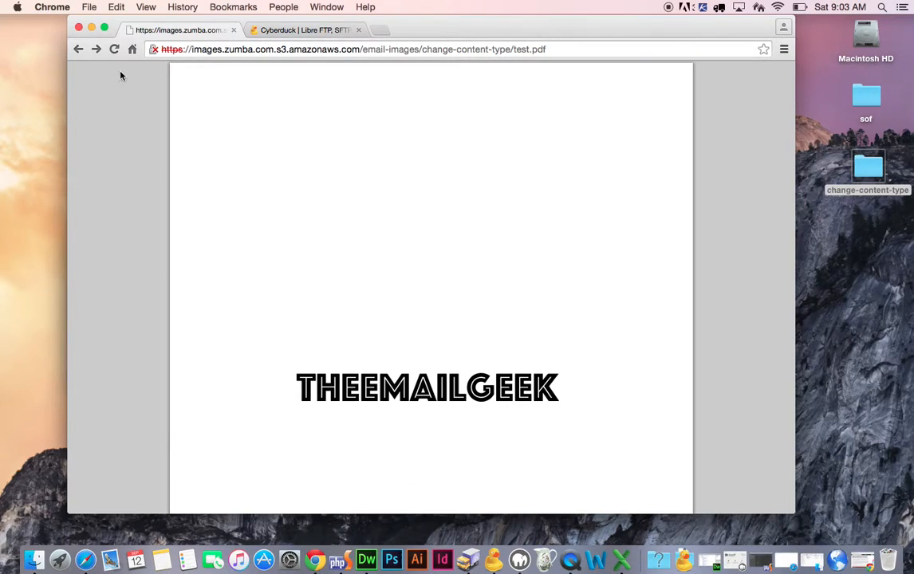
Step: Reload test.pdf so Chrome downloads it, then show the download in Finder
left_click(115, 48)
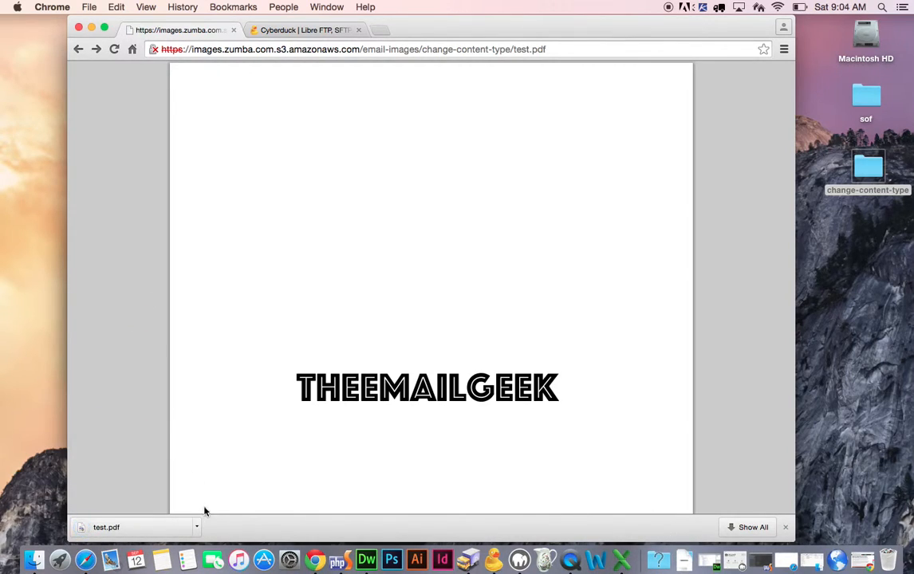
left_click(196, 526)
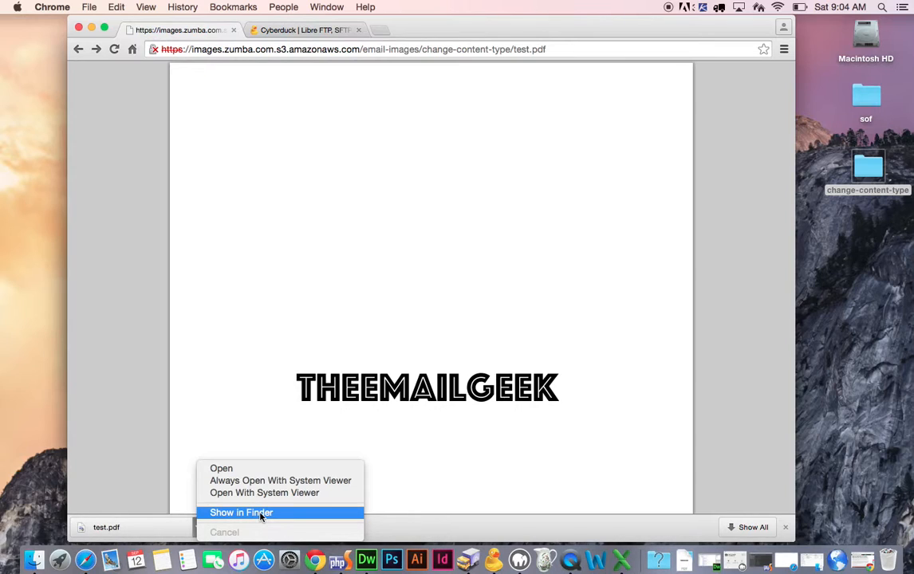
left_click(241, 513)
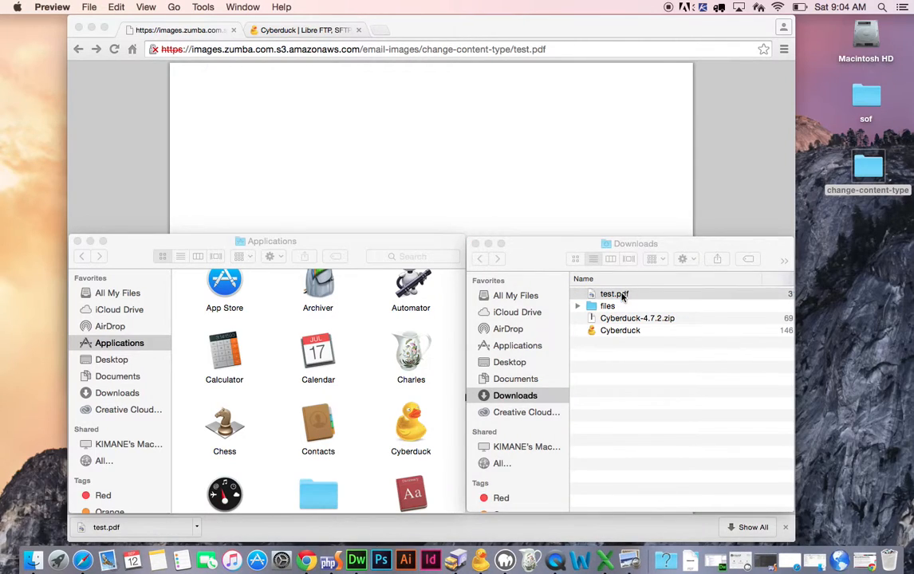
double_click(614, 294)
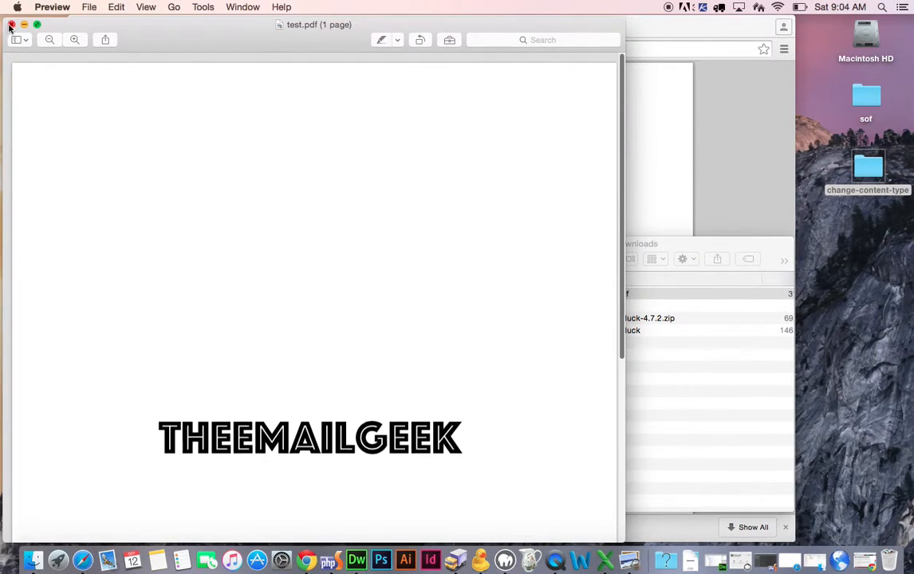
left_click(11, 26)
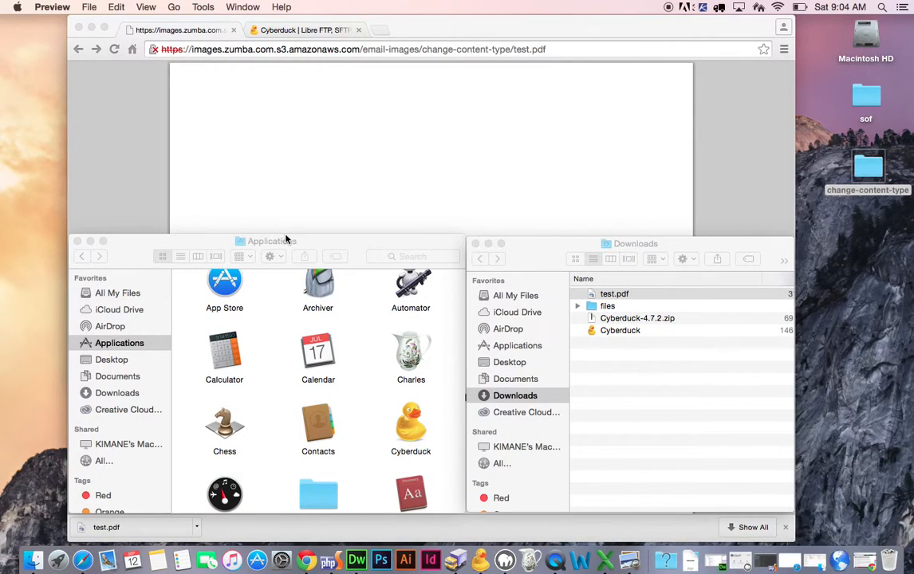
mouse_move(394, 188)
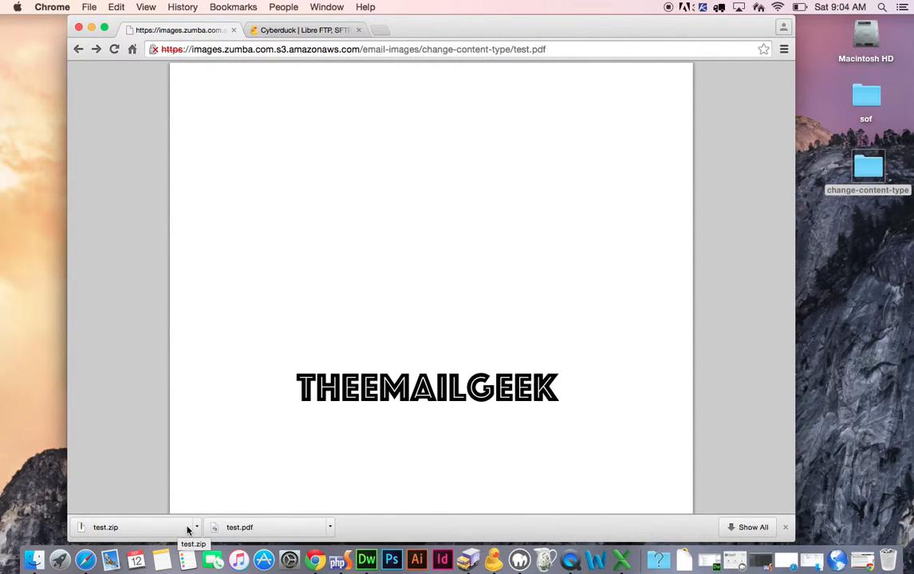
mouse_move(447, 144)
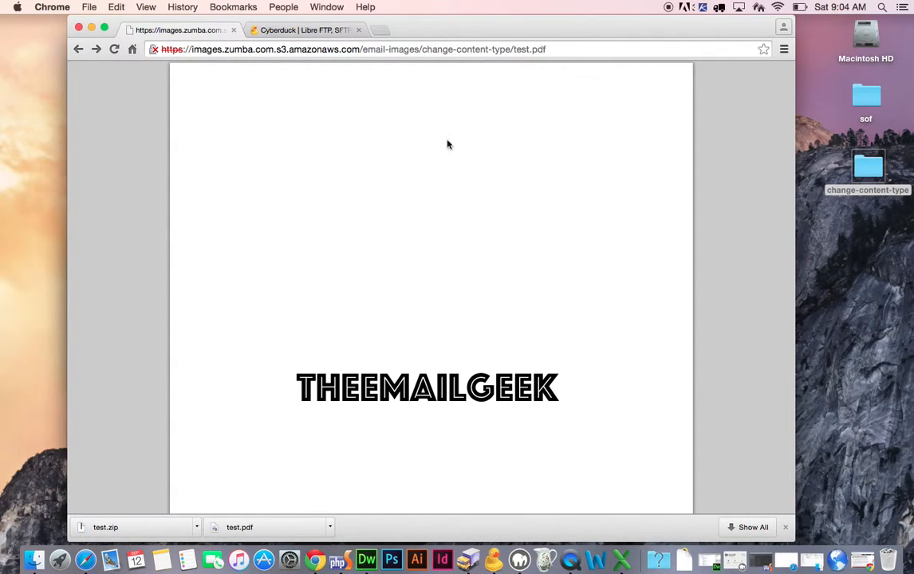